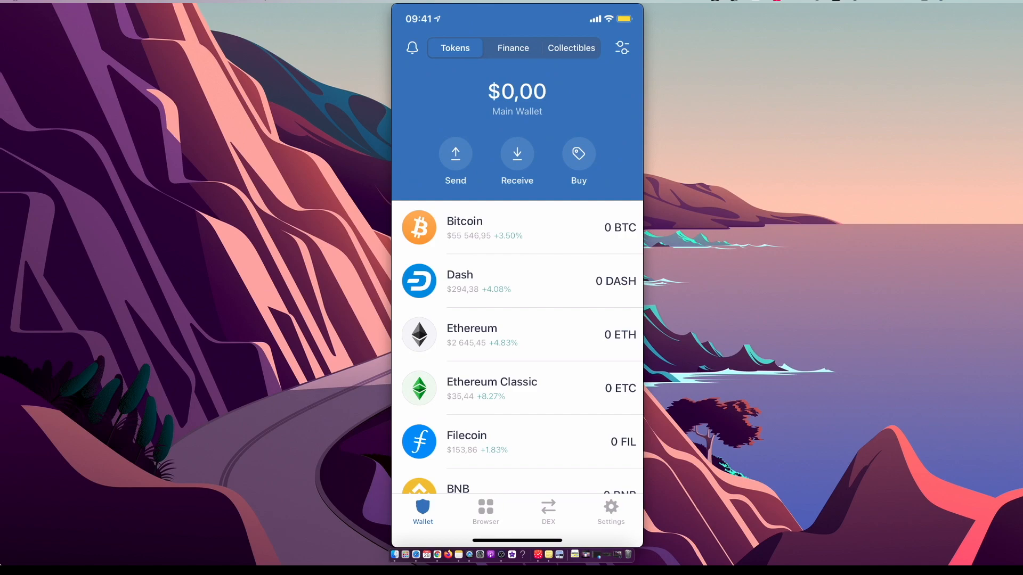
Step: View and close the coin-buying list and the BNB receiving address
{"action": "left_click", "coordinate": [579, 154]}
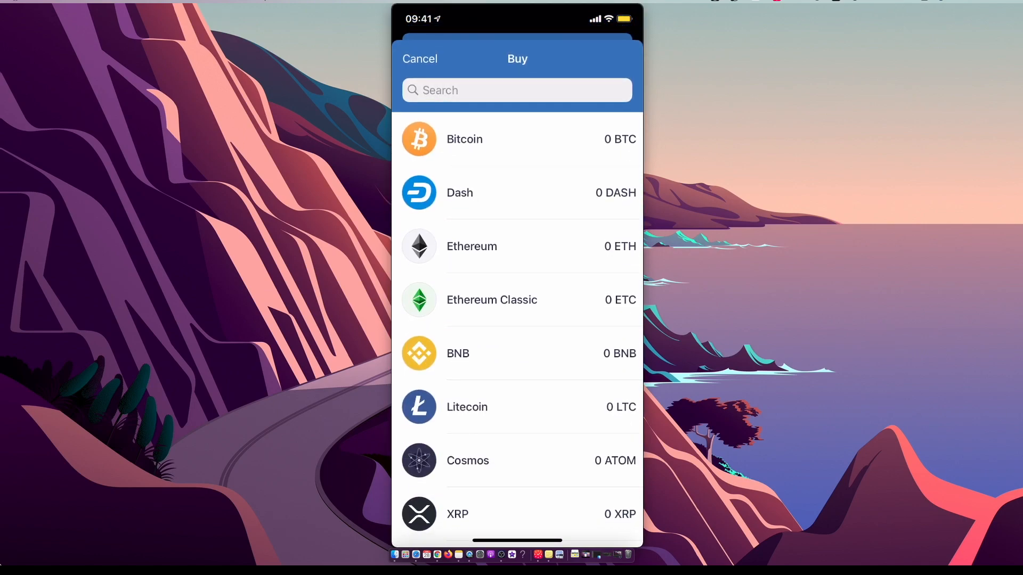
{"action": "left_click", "coordinate": [458, 353]}
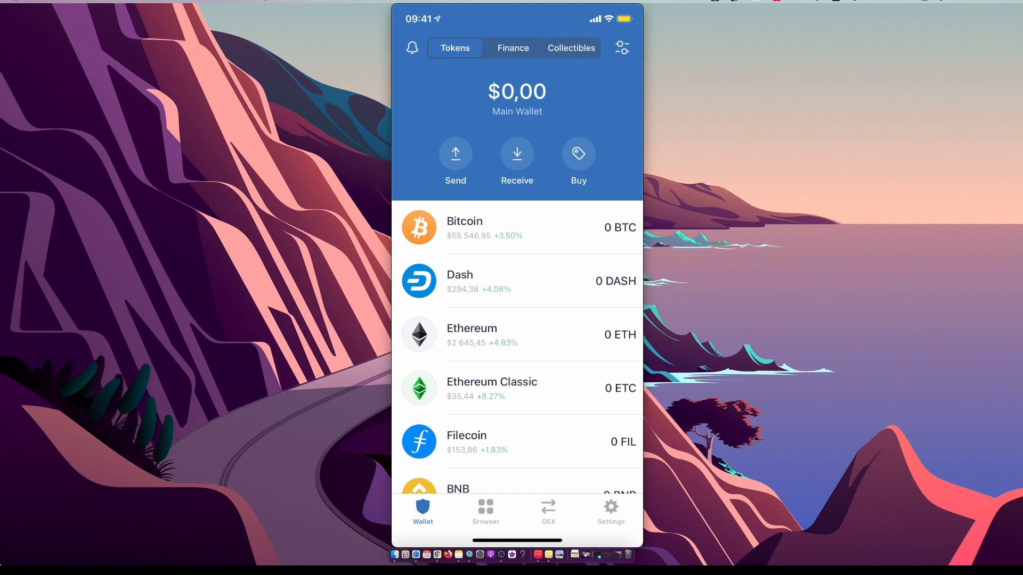
{"action": "scroll", "scroll_direction": "down", "scroll_amount": 3}
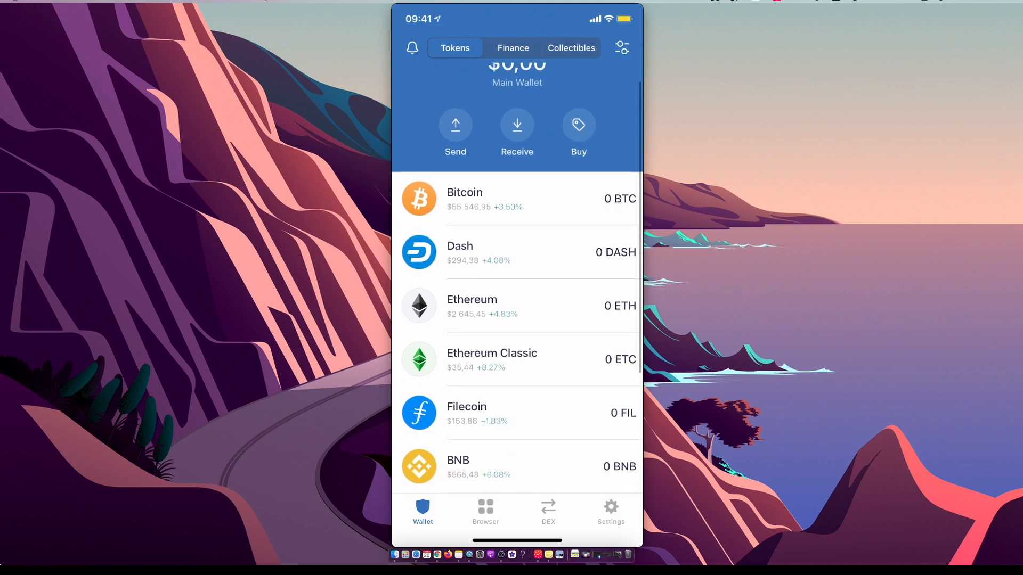
{"action": "left_click", "coordinate": [517, 126]}
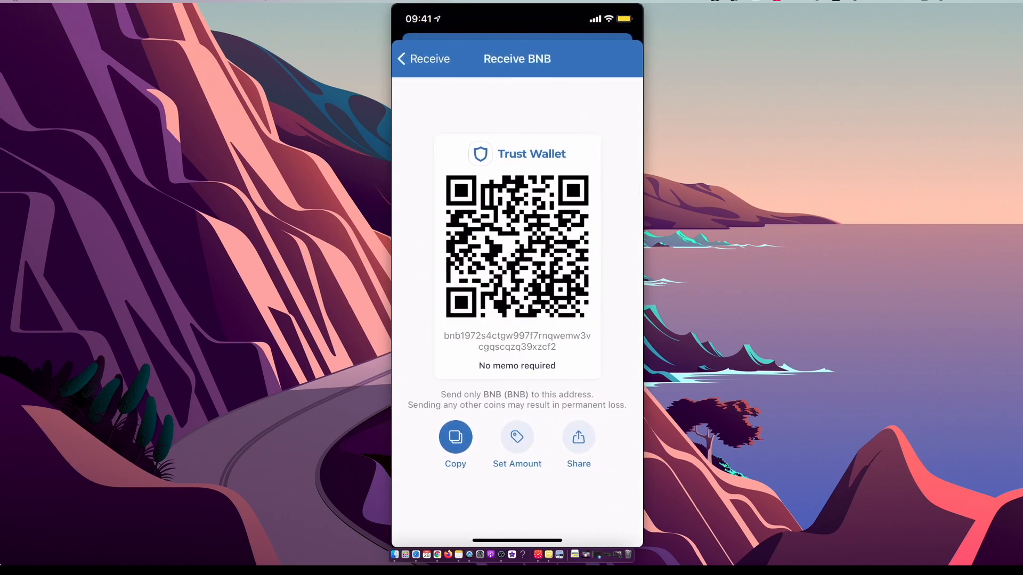
{"action": "left_click", "coordinate": [402, 58]}
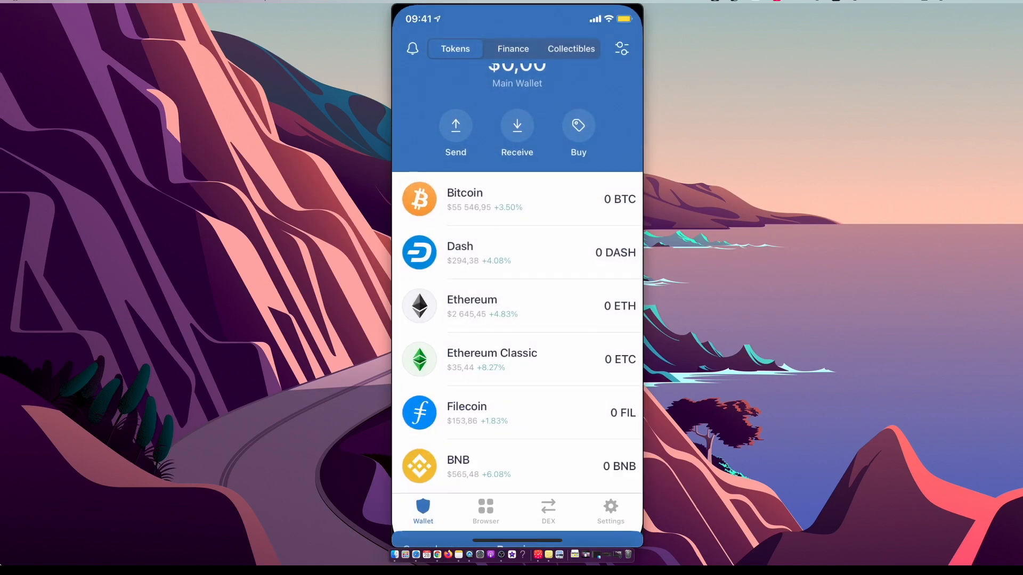
{"action": "scroll", "scroll_direction": "down", "scroll_amount": 3}
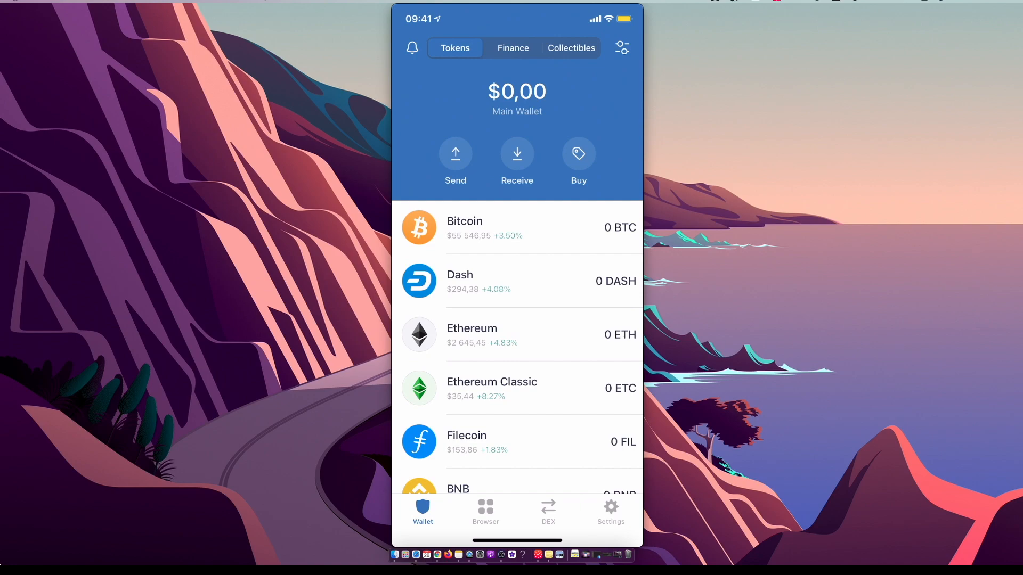
Step: Switch to the DApp browser and briefly open Uniswap Interface from history
{"action": "left_click", "coordinate": [485, 512]}
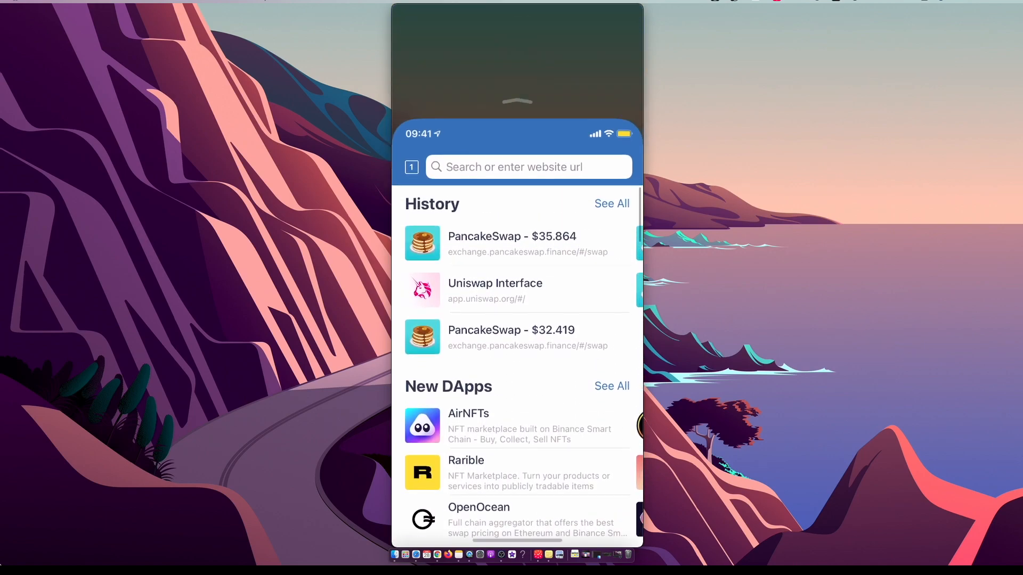
{"action": "left_click", "coordinate": [495, 290]}
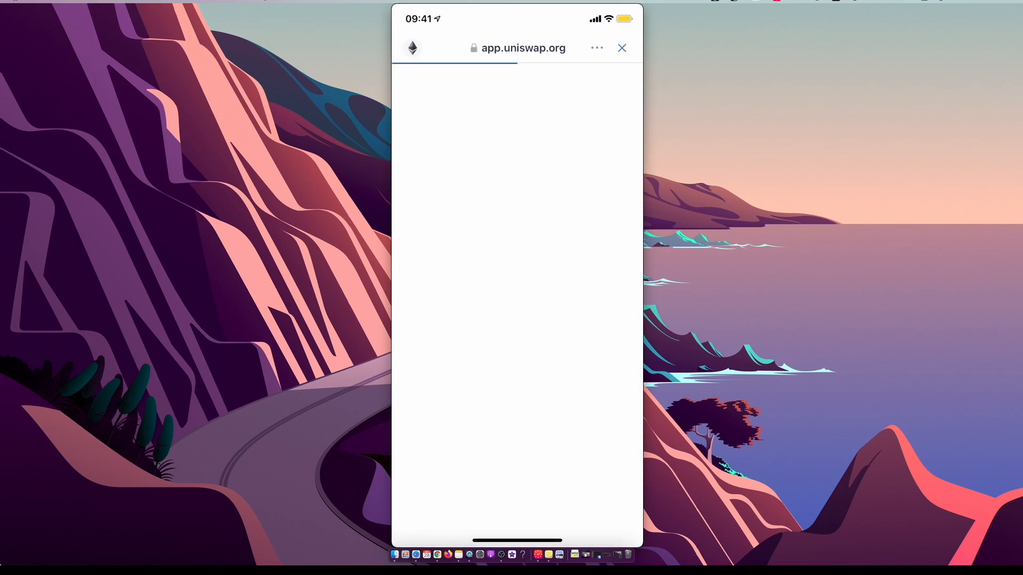
{"action": "left_click", "coordinate": [524, 48]}
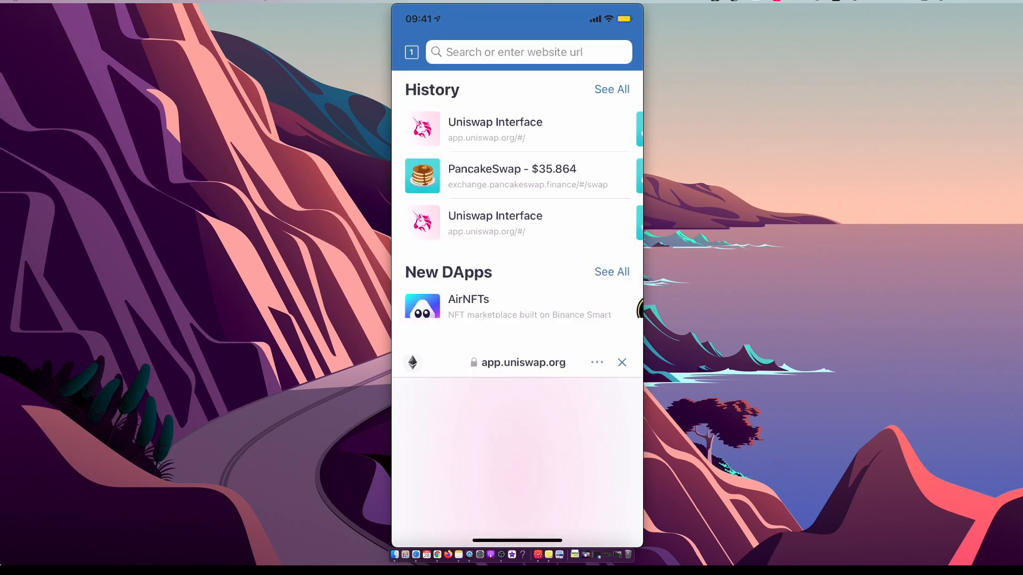
{"action": "scroll", "scroll_direction": "down", "scroll_amount": 3}
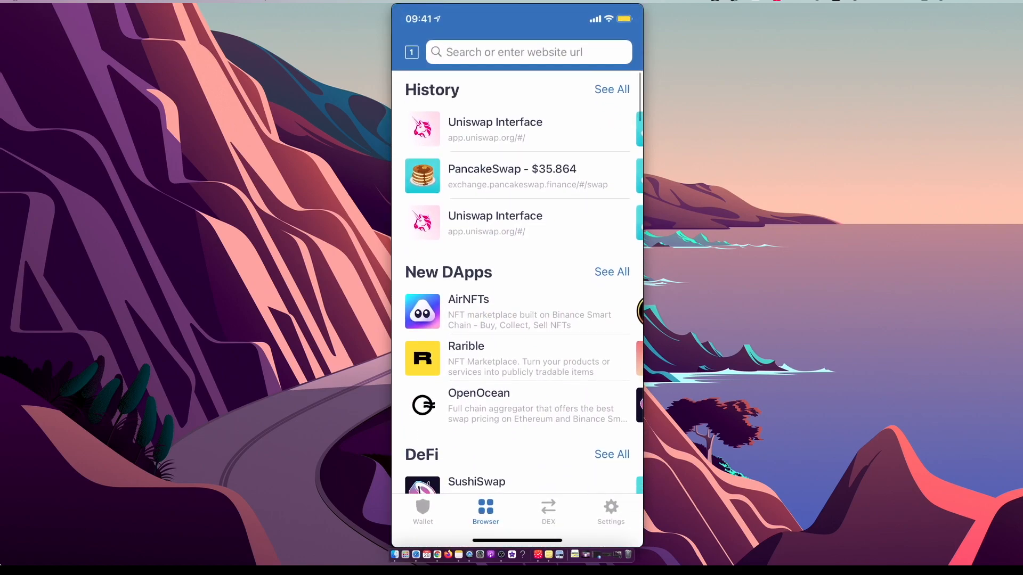
Step: Open PancakeSwap from Popular DApps and hide the LP token migration notice
{"action": "scroll", "scroll_direction": "down", "scroll_amount": 3}
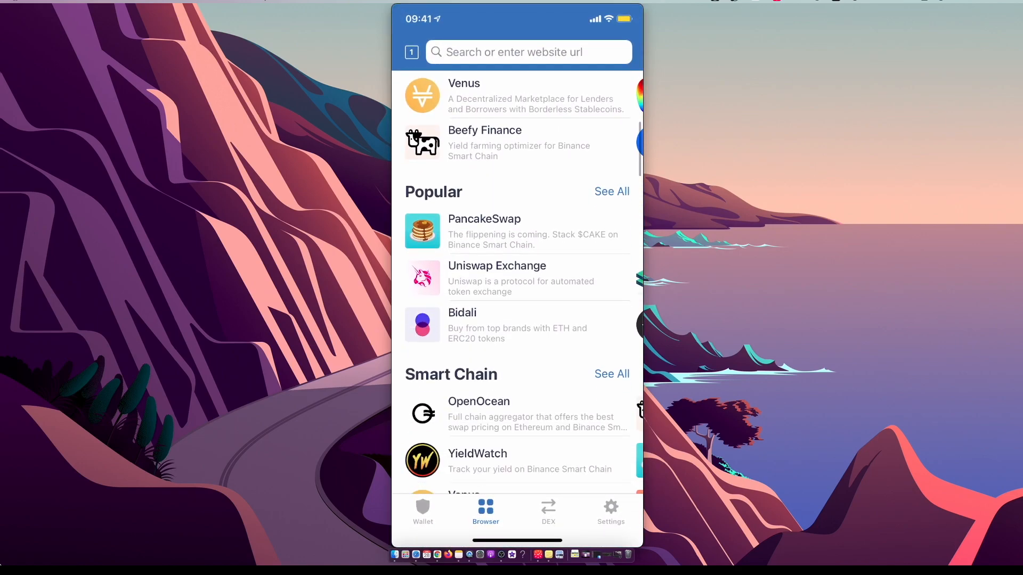
{"action": "left_click", "coordinate": [485, 231]}
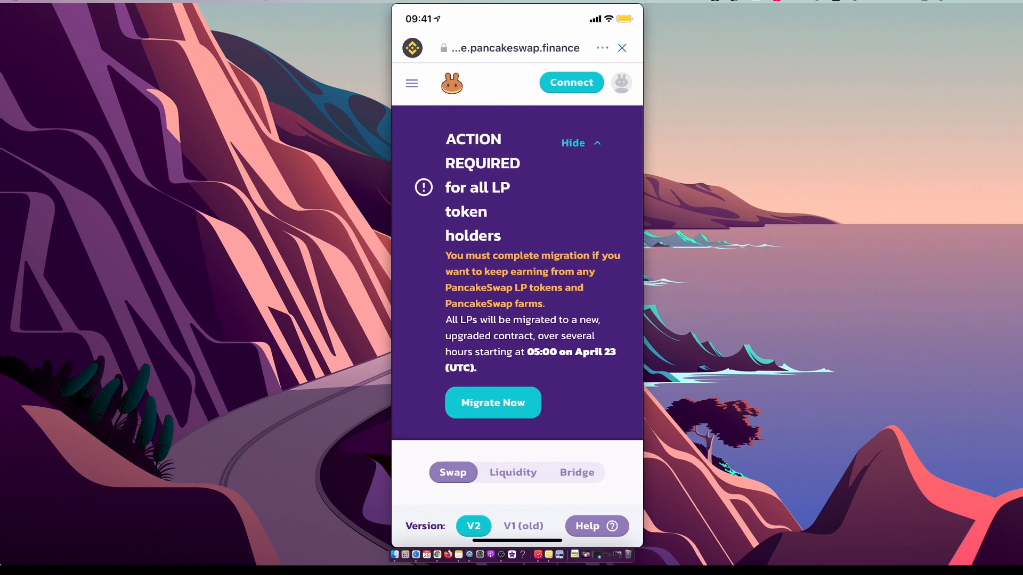
{"action": "left_click", "coordinate": [571, 82]}
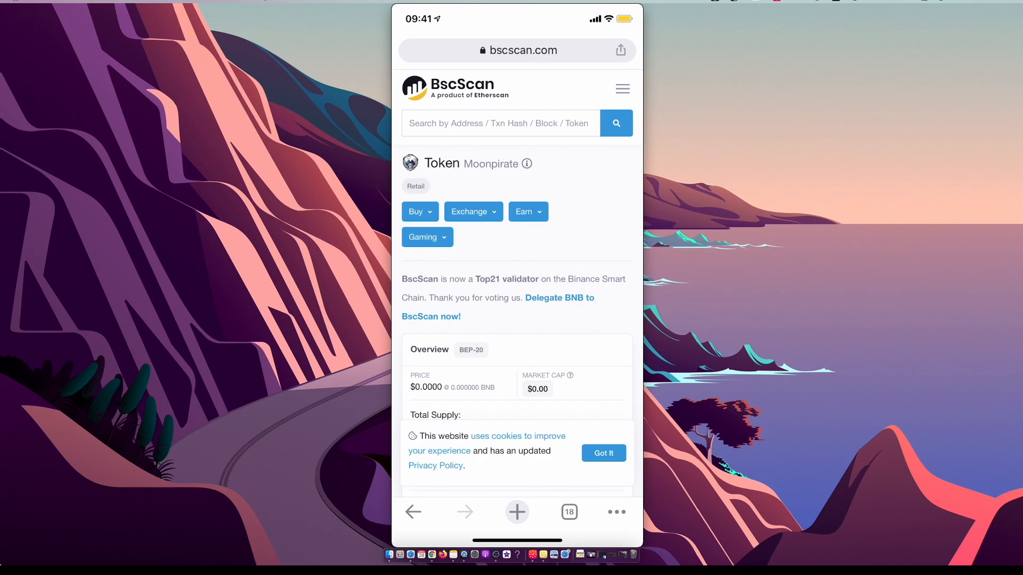
Step: Copy the Moonpirate contract address from BscScan's Profile Summary
{"action": "scroll", "scroll_direction": "down", "scroll_amount": 3}
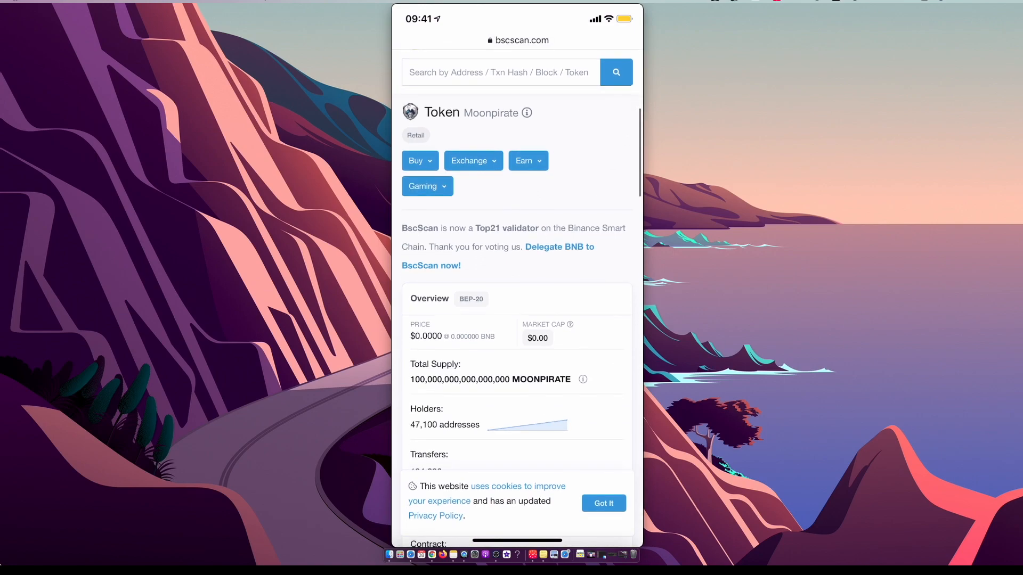
{"action": "scroll", "scroll_direction": "down", "scroll_amount": 3}
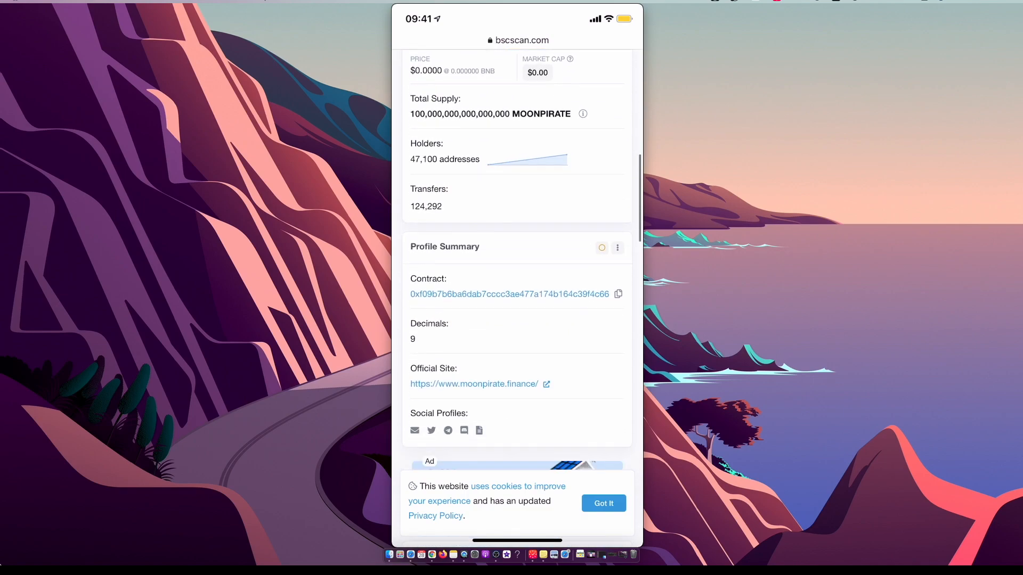
{"action": "scroll", "scroll_direction": "down", "scroll_amount": 3}
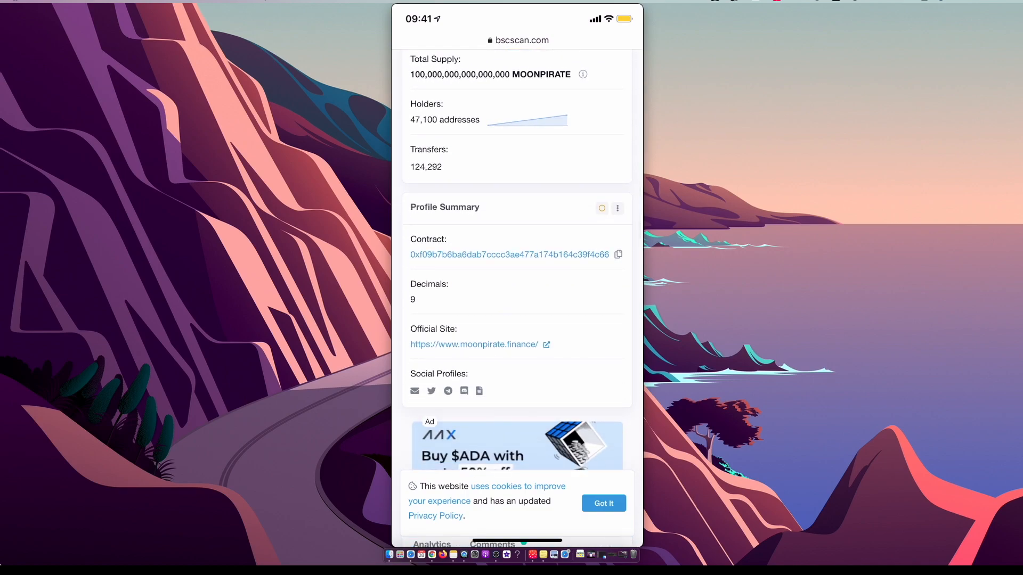
{"action": "left_click", "coordinate": [618, 255]}
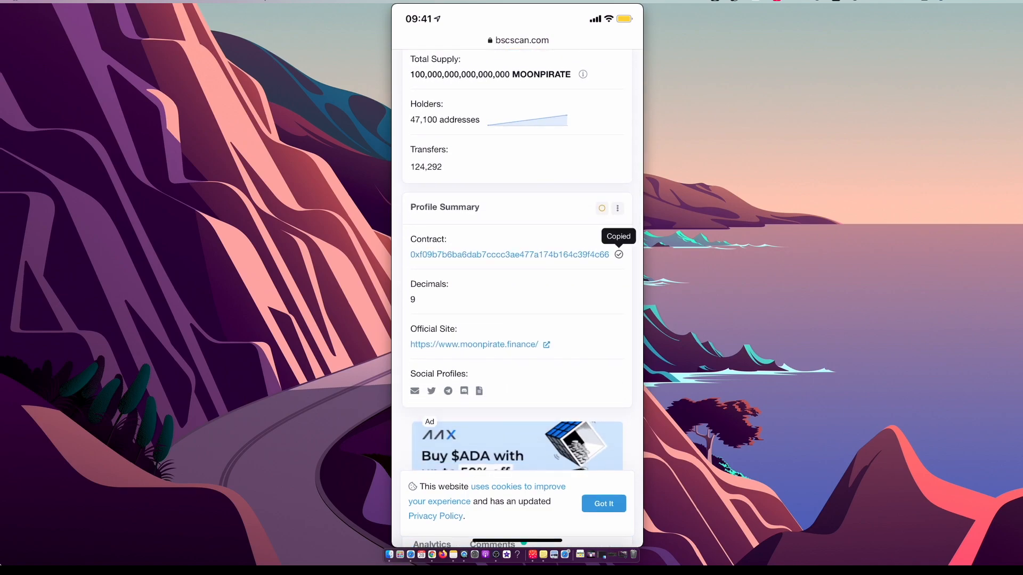
{"action": "scroll", "scroll_direction": "down", "scroll_amount": 3}
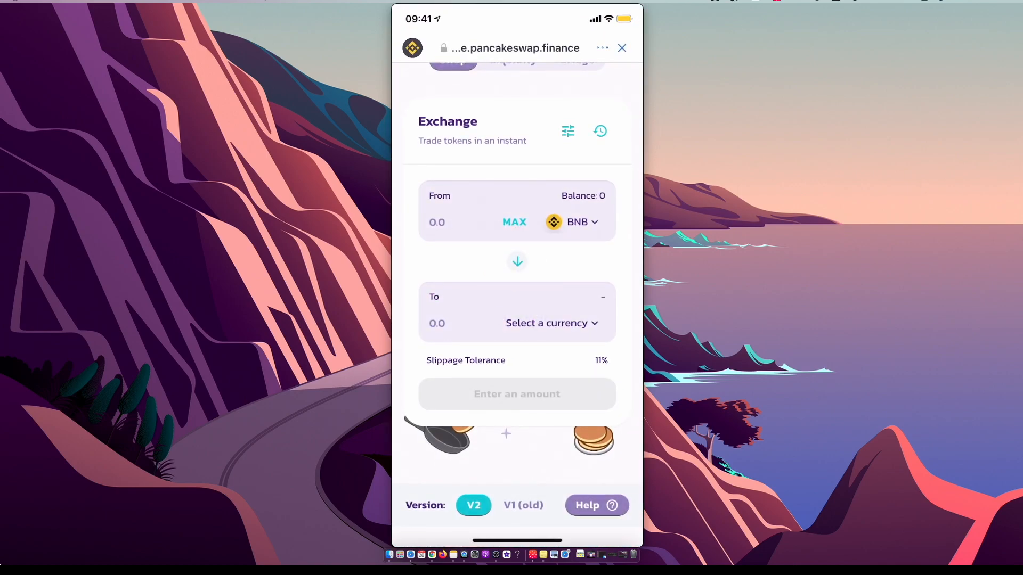
Step: Pick MOONPIRATE as the receive token by contract address, then close PancakeSwap
{"action": "left_click", "coordinate": [546, 323]}
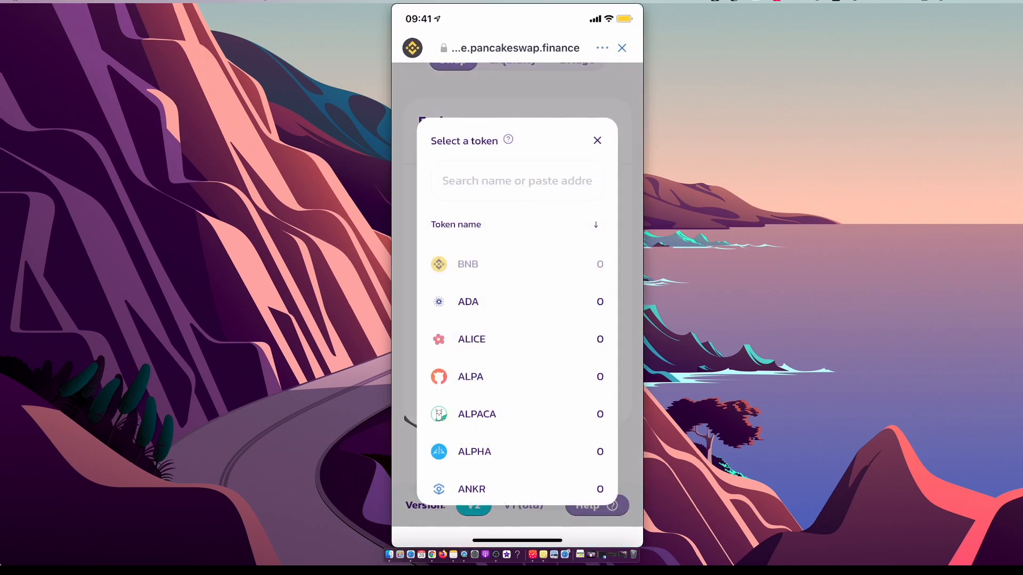
{"action": "left_click", "coordinate": [517, 181]}
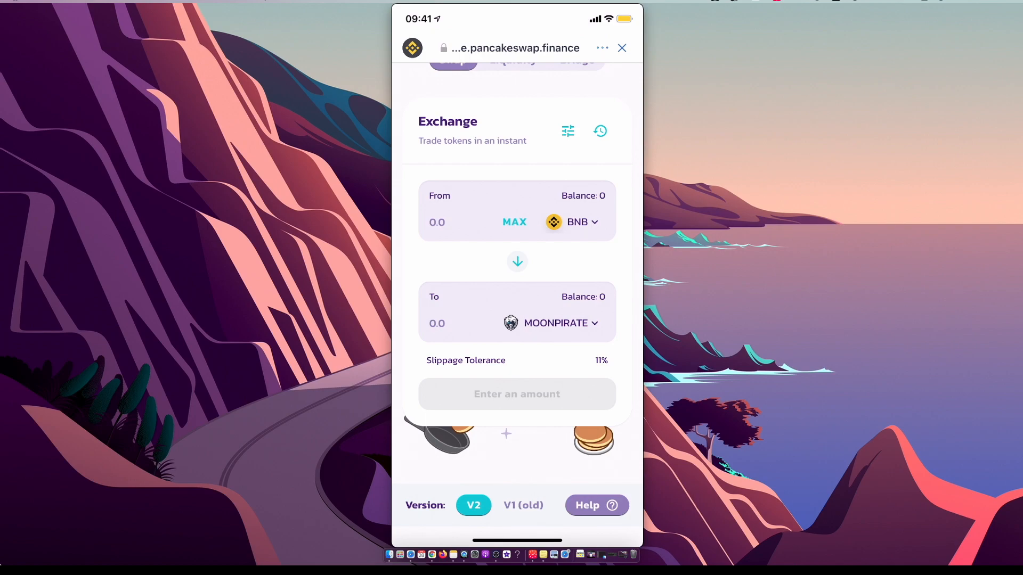
{"action": "left_click", "coordinate": [512, 47]}
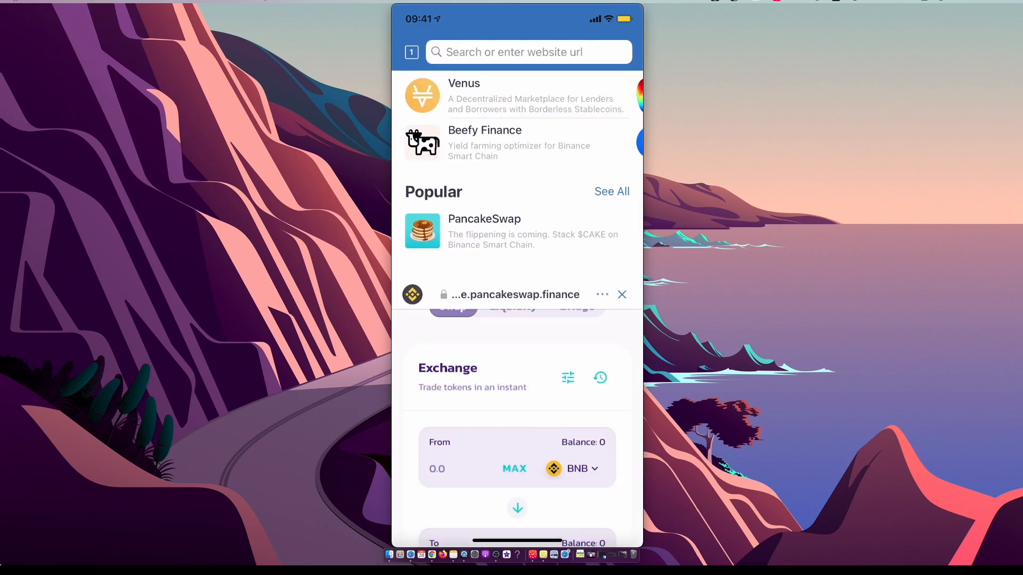
{"action": "left_click", "coordinate": [621, 294]}
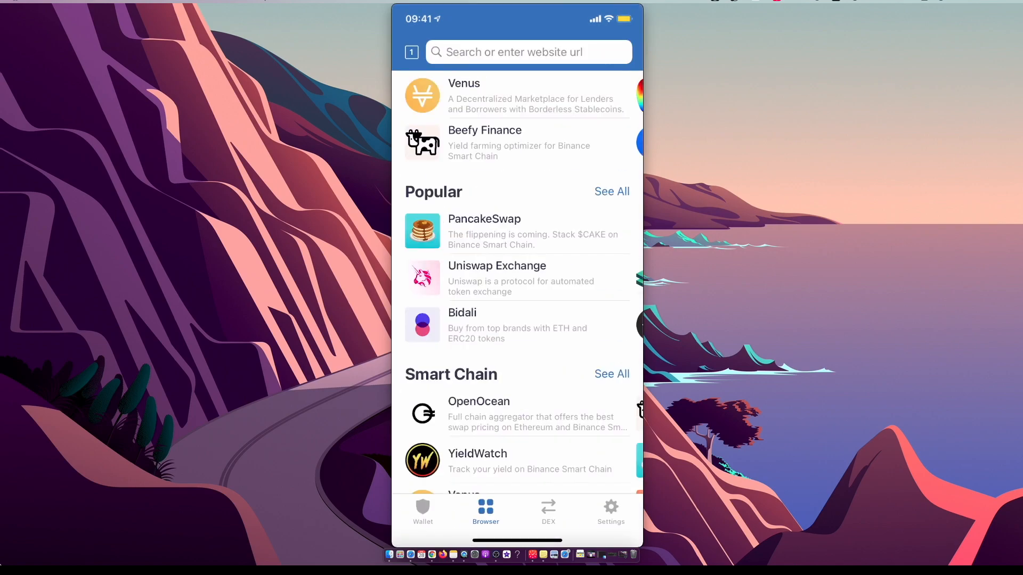
Step: Return to the wallet tokens, open and close BNB's swap screen, ending at $0,00
{"action": "left_click", "coordinate": [423, 509]}
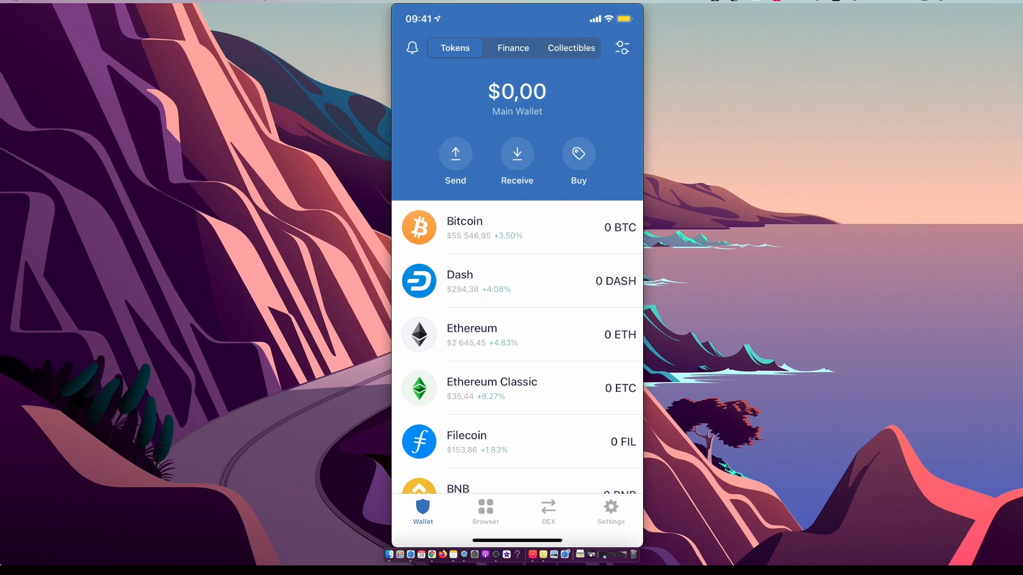
{"action": "scroll", "scroll_direction": "down", "scroll_amount": 3}
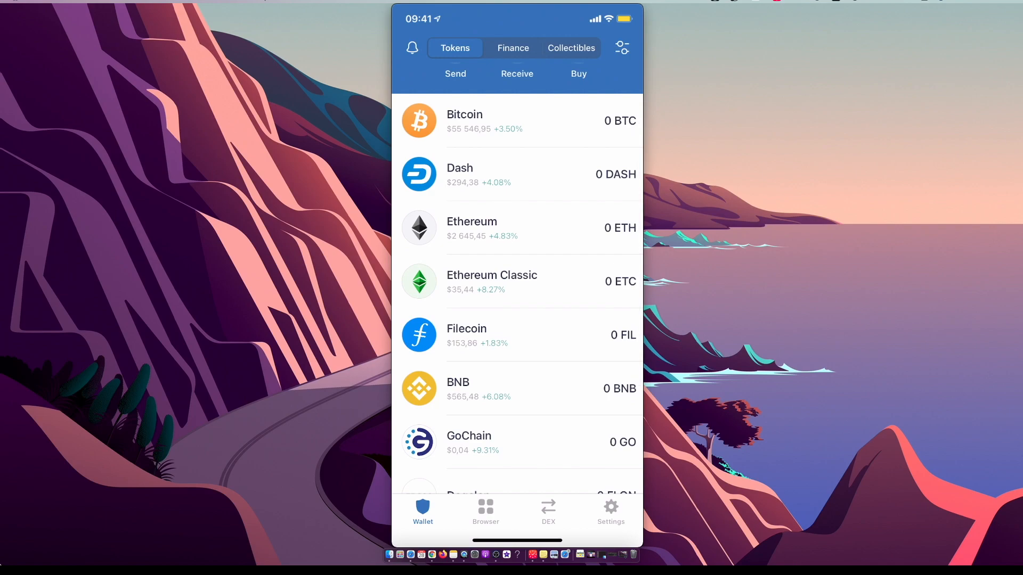
{"action": "scroll", "scroll_direction": "down", "scroll_amount": 3}
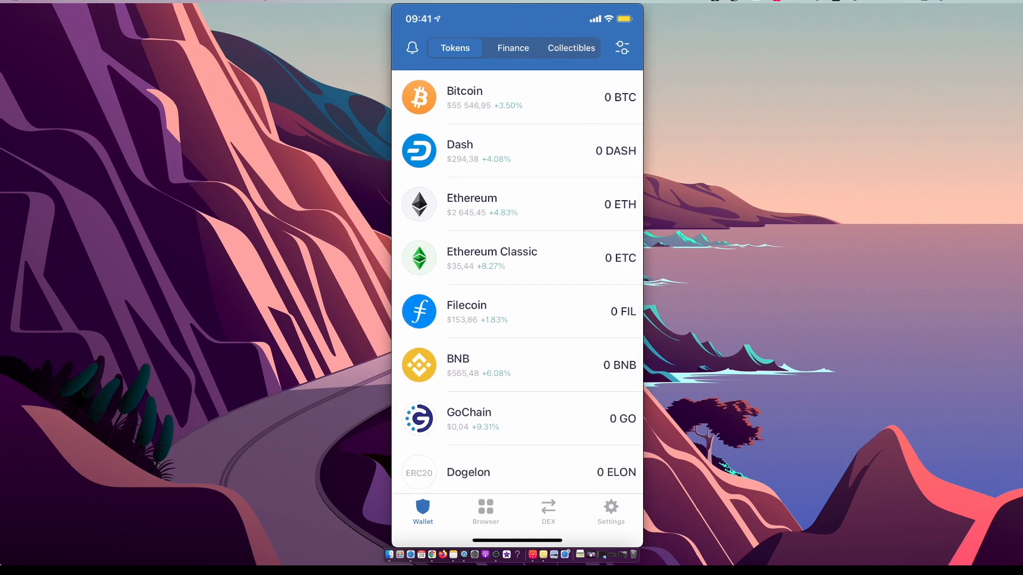
{"action": "left_click", "coordinate": [518, 366]}
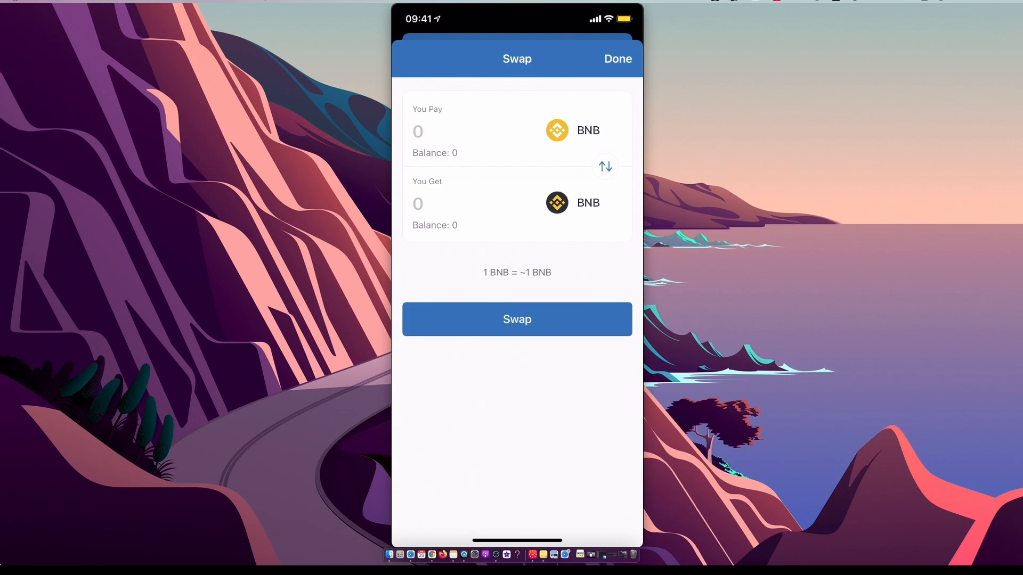
{"action": "left_click", "coordinate": [618, 59]}
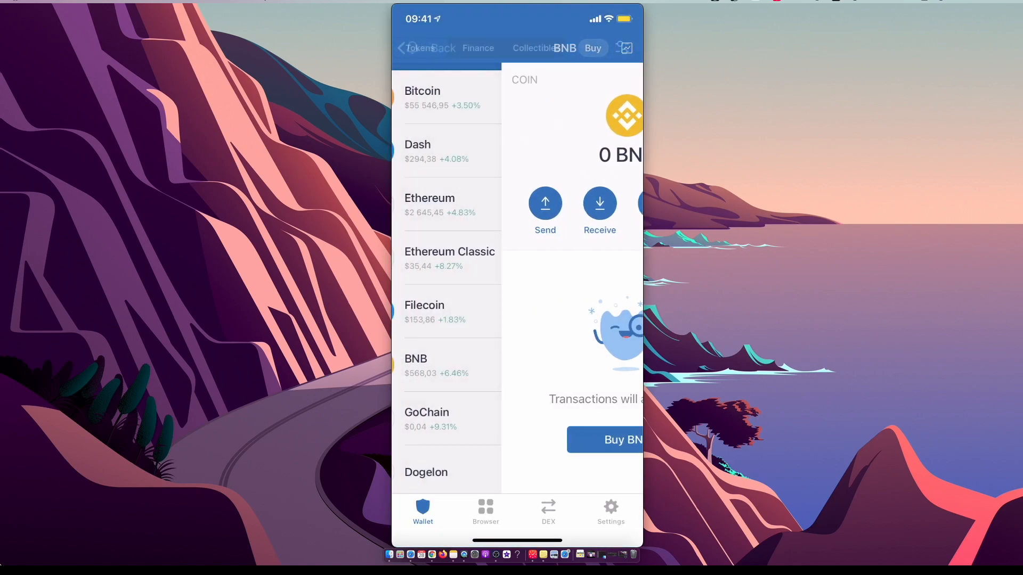
{"action": "left_click", "coordinate": [419, 49]}
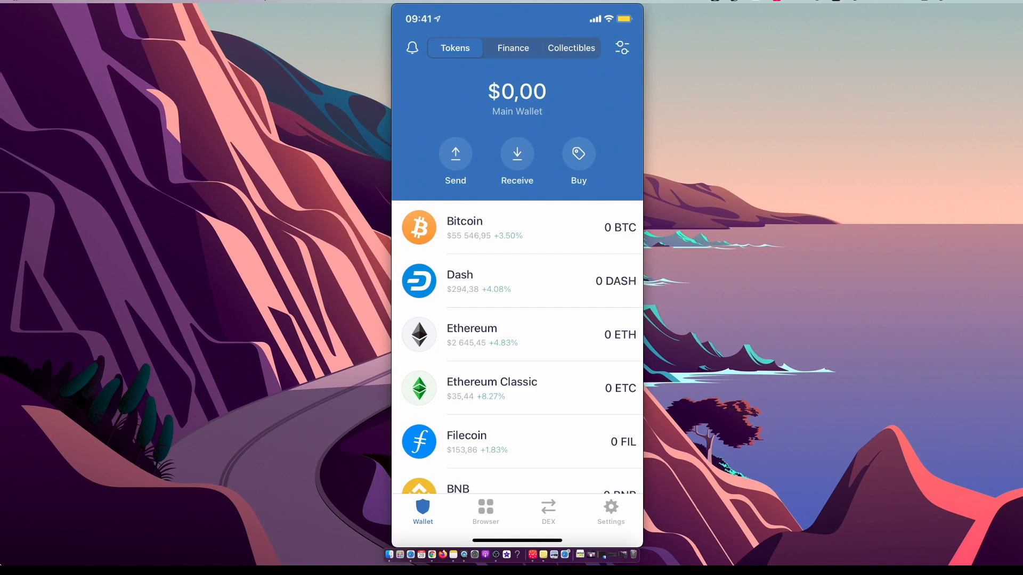
{"action": "mouse_move", "coordinate": [431, 570]}
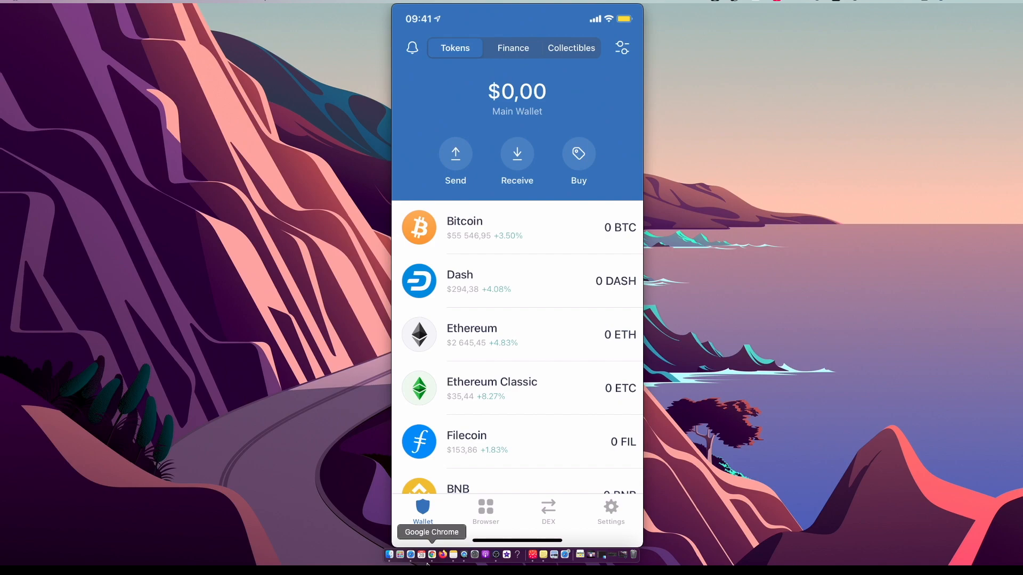
{"action": "mouse_move", "coordinate": [494, 563]}
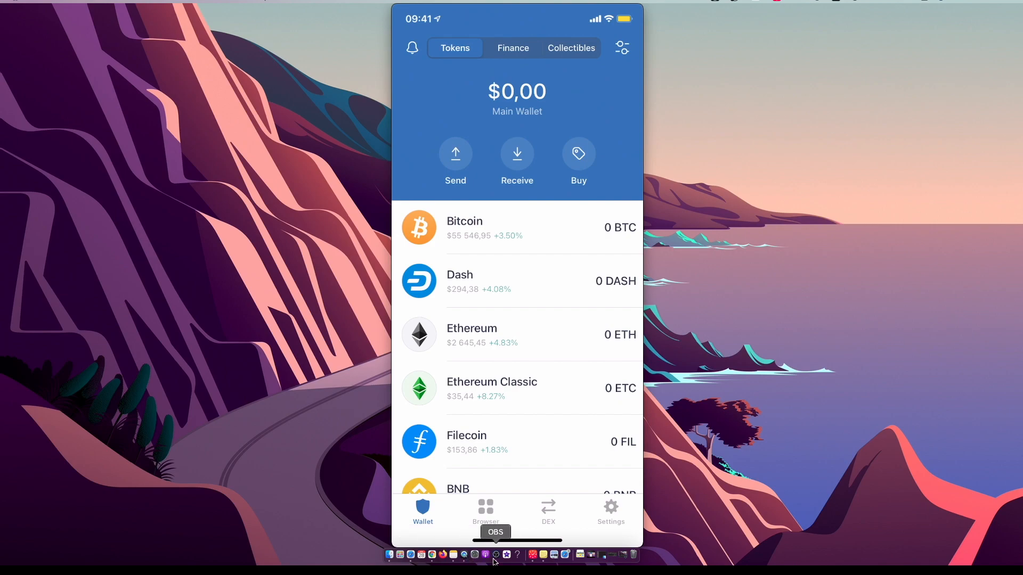